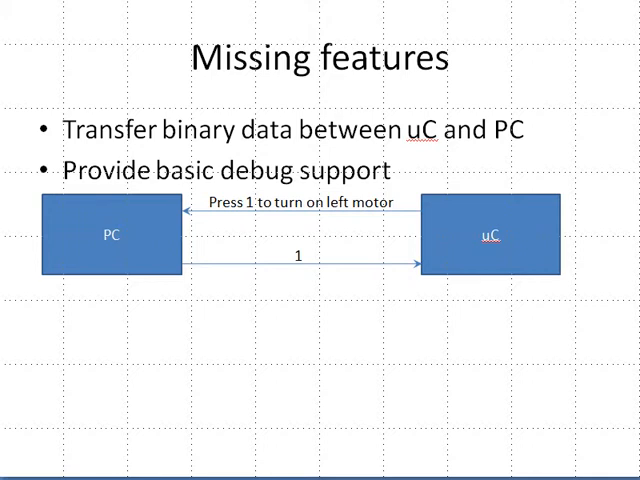
mouse_move(456, 208)
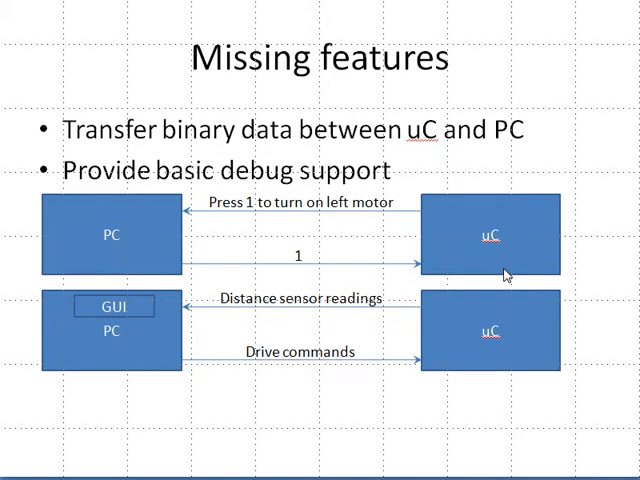
mouse_move(435, 315)
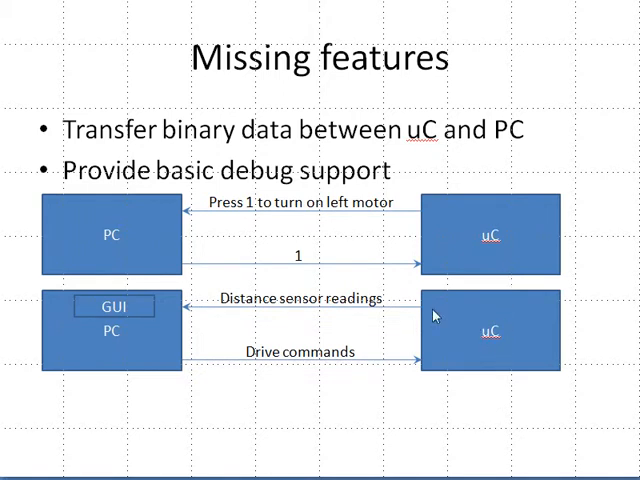
mouse_move(137, 314)
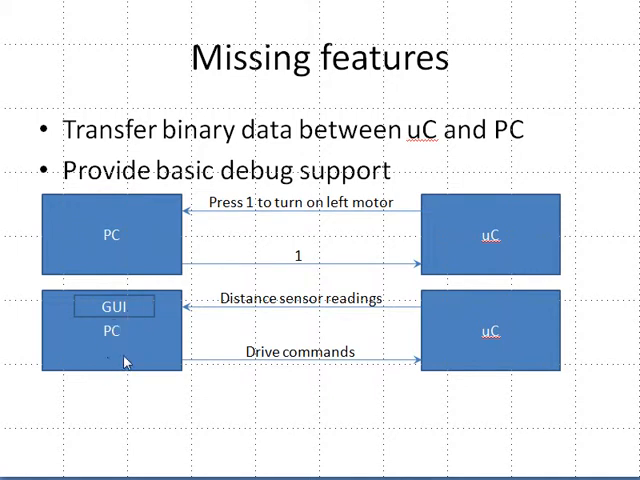
mouse_move(508, 352)
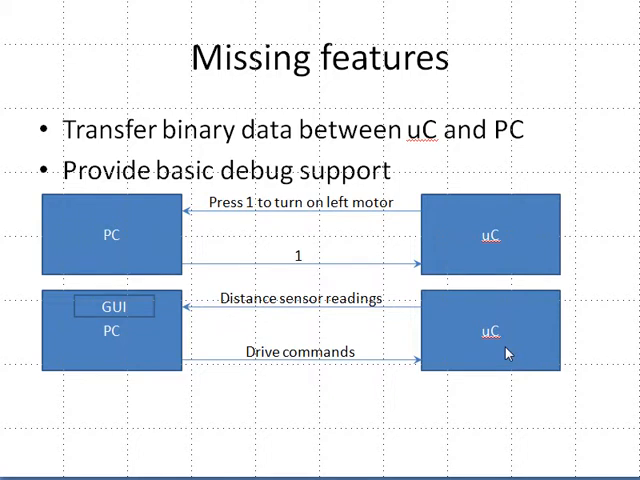
mouse_move(500, 349)
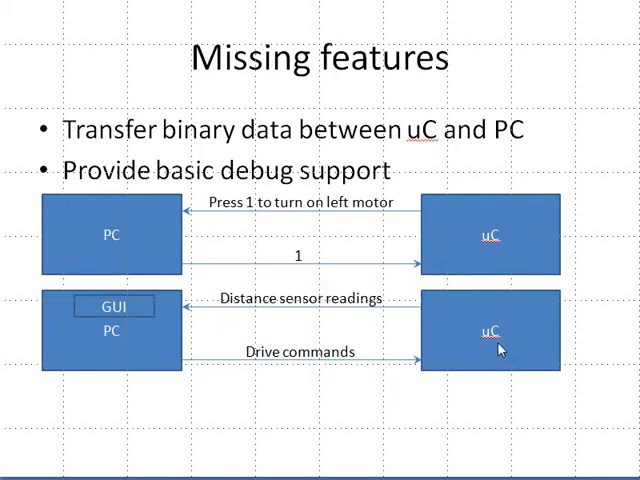
mouse_move(447, 318)
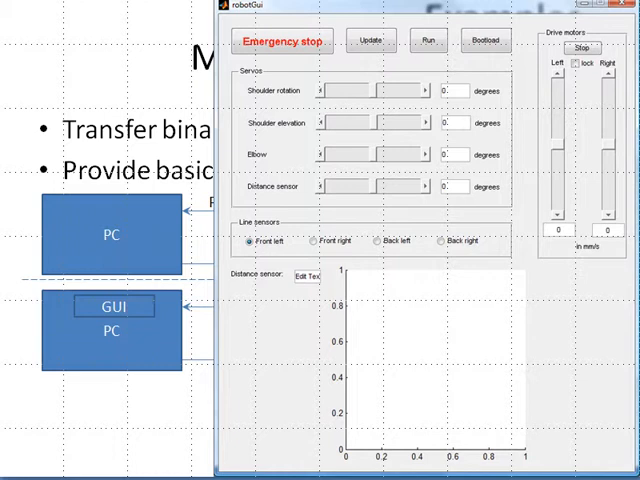
mouse_move(575, 148)
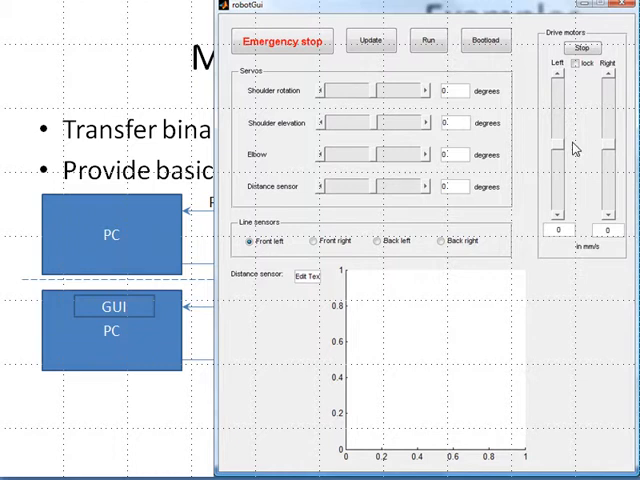
mouse_move(563, 110)
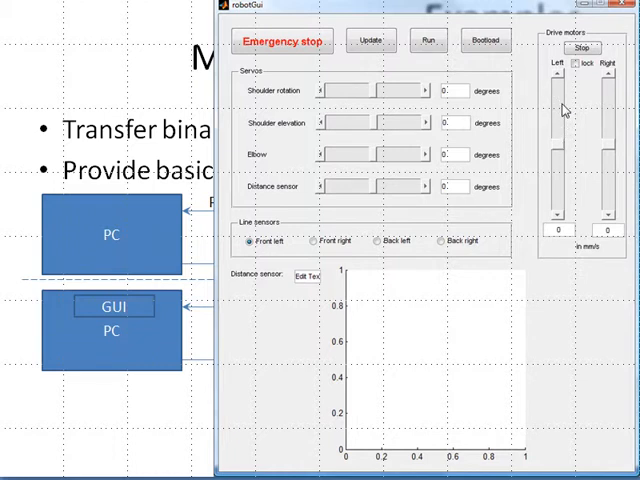
mouse_move(418, 112)
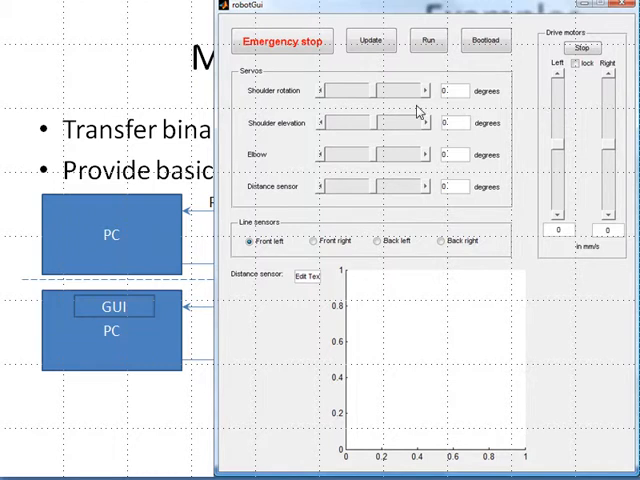
mouse_move(382, 243)
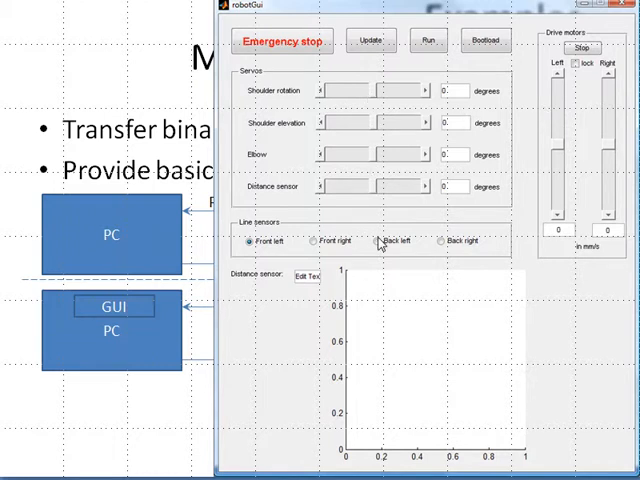
mouse_move(450, 405)
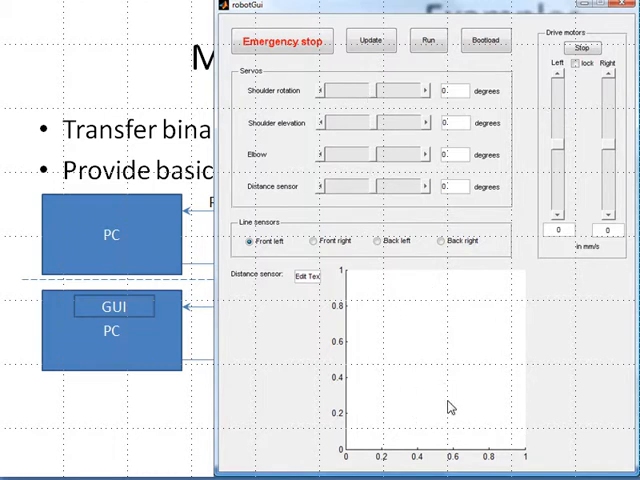
mouse_move(446, 406)
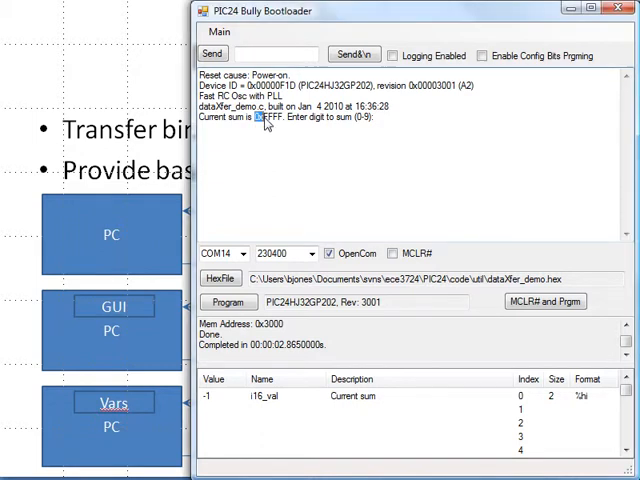
Highlight the current sum 0xFFFF and focus the console to enter digit 0
double_click(265, 116)
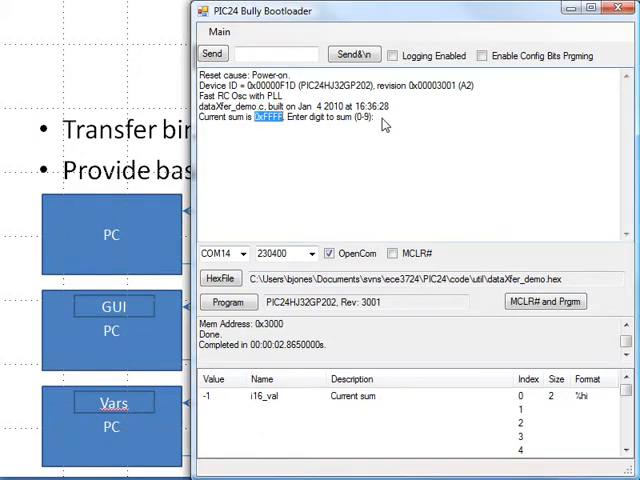
click(375, 120)
text(0)
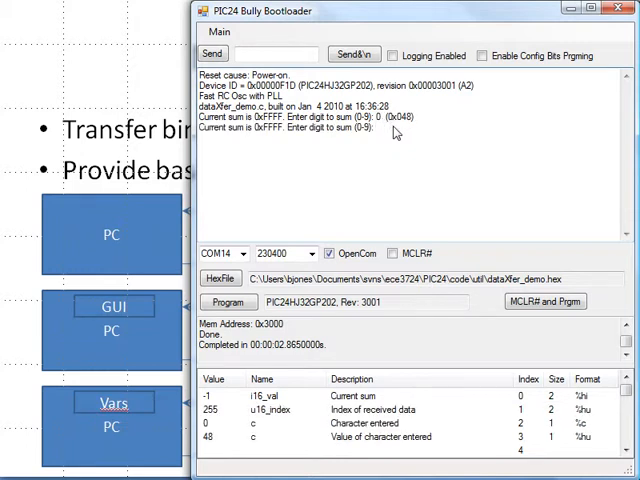
mouse_move(225, 420)
text(2)
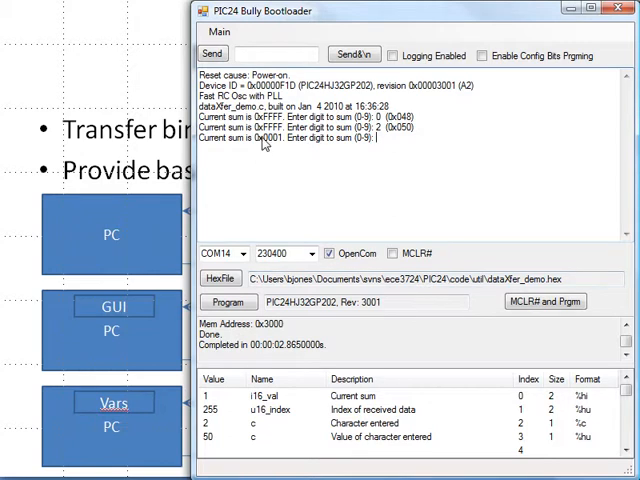
mouse_move(205, 400)
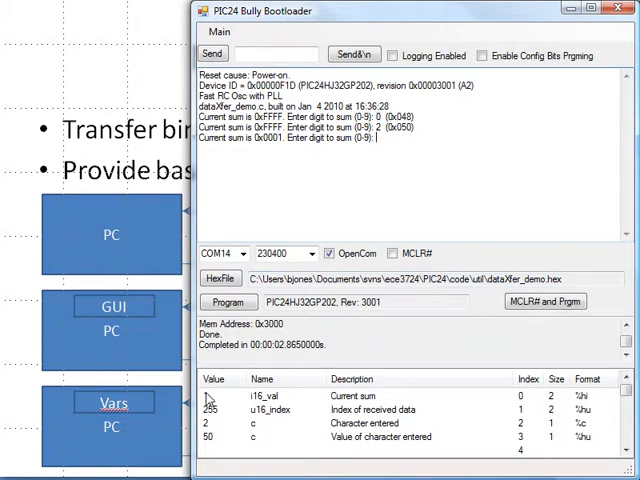
Enter digit 0 in the console and highlight the 'New total received' message showing 0x000A
click(210, 402)
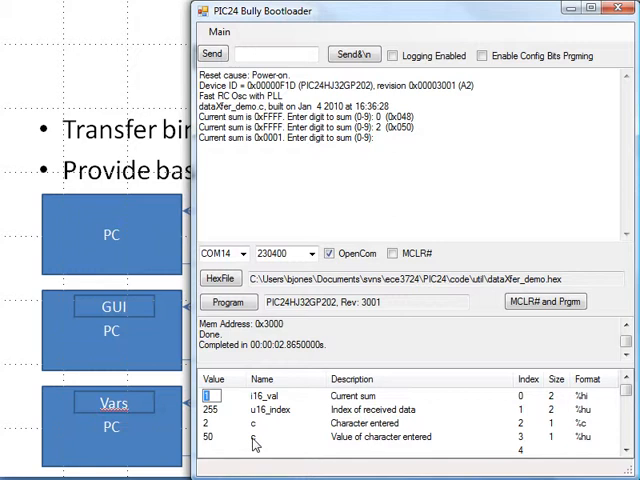
text(0)
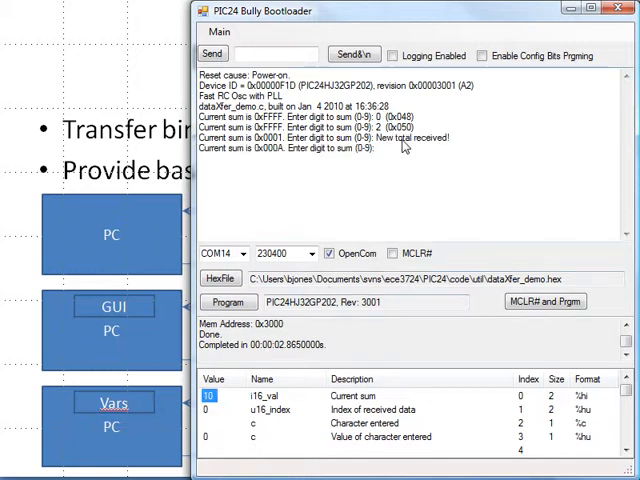
double_click(400, 137)
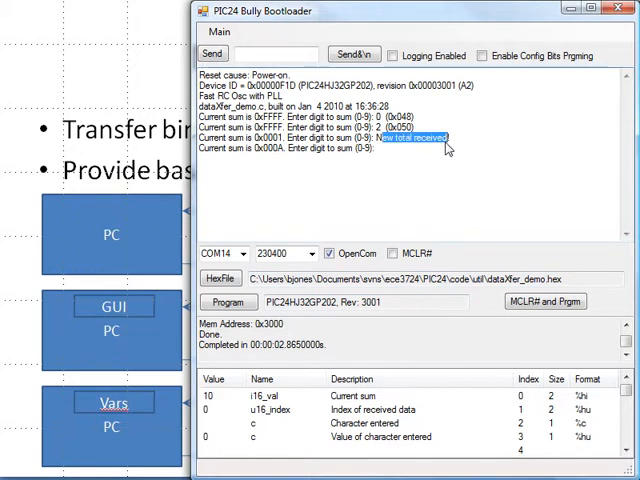
mouse_move(255, 155)
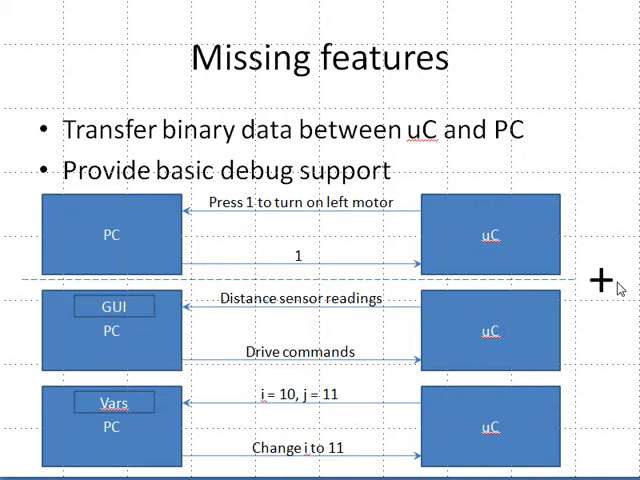
mouse_move(605, 282)
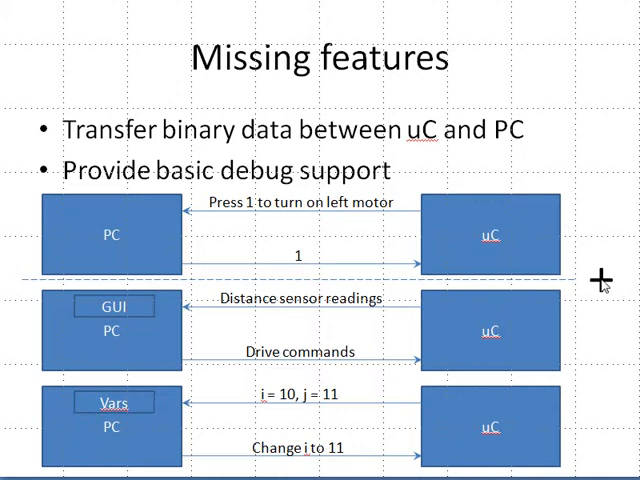
mouse_move(582, 265)
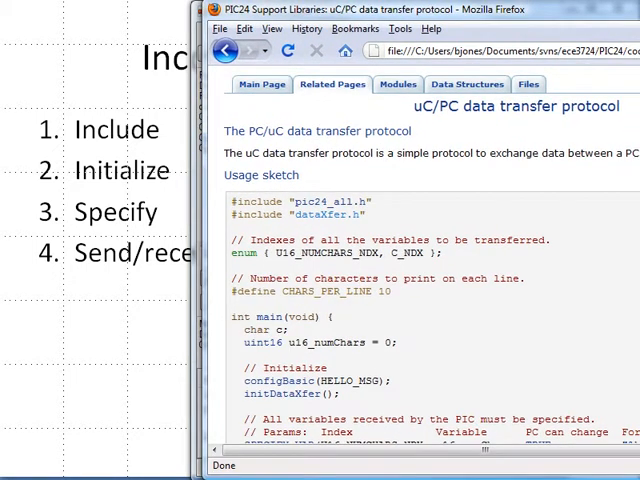
mouse_move(232, 204)
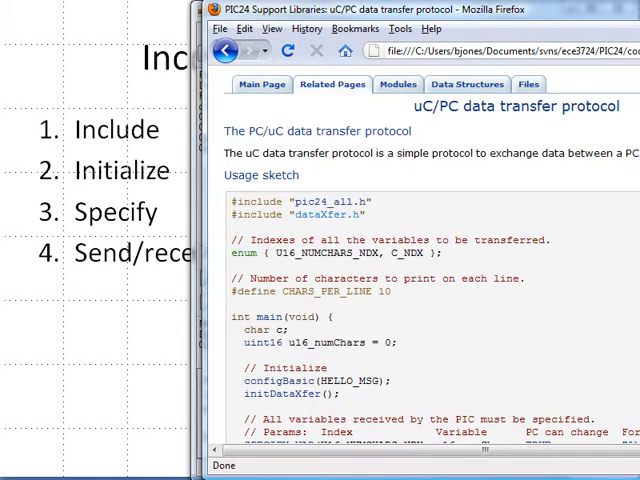
Scroll to the usage sketch and highlight the dataXfer.h include and SPECIFY_VAR lines
scroll(down, 3)
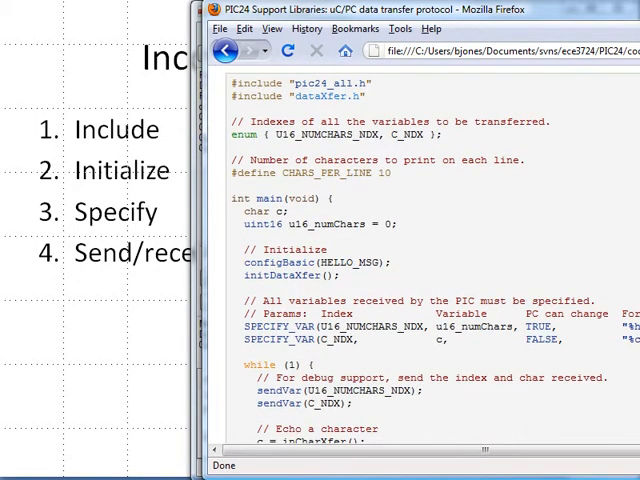
mouse_move(172, 162)
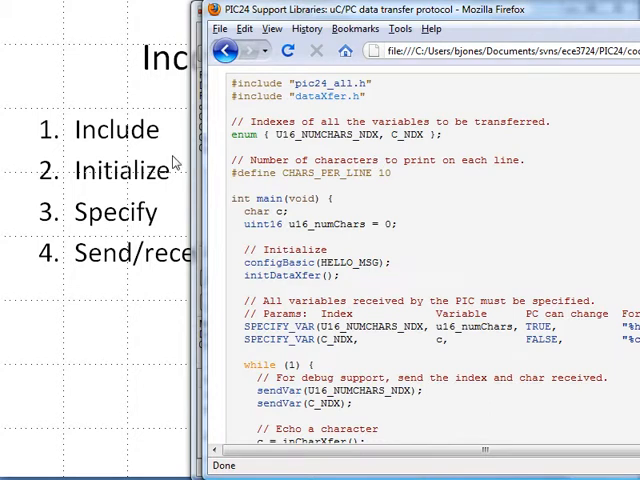
mouse_move(255, 172)
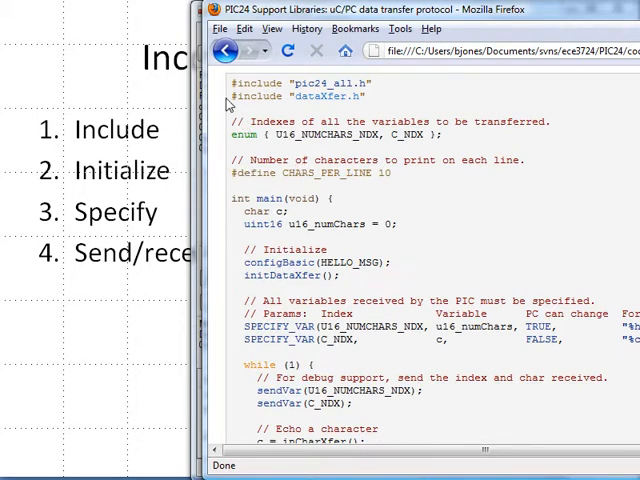
double_click(305, 95)
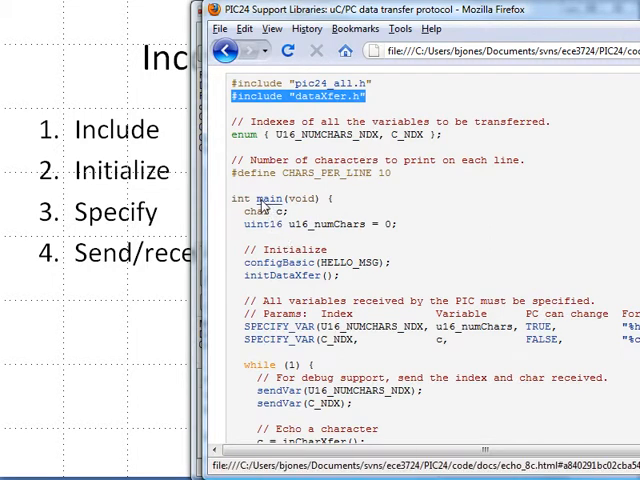
click(290, 275)
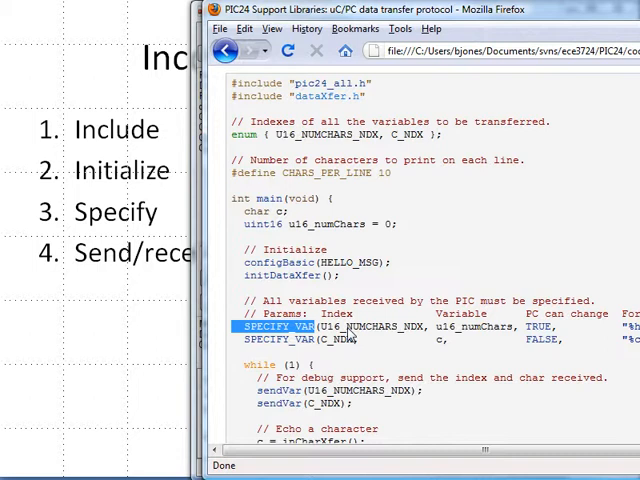
mouse_move(508, 345)
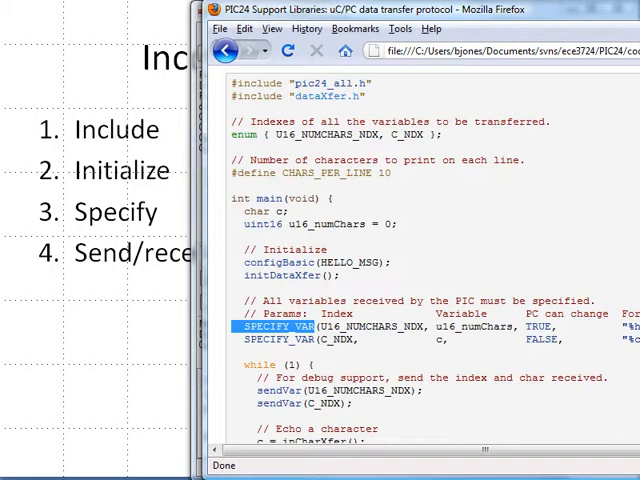
Scroll past the sketch's echo loop to the Design goals section
scroll(up, 3)
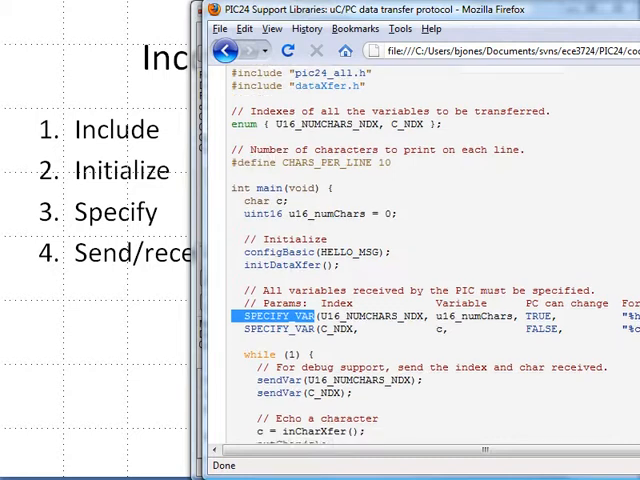
scroll(down, 3)
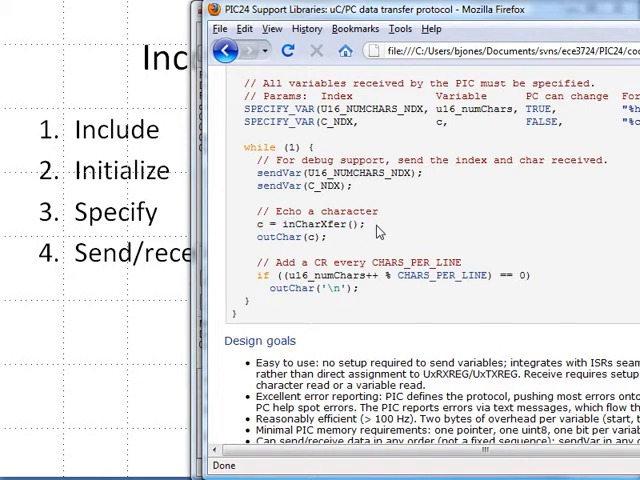
mouse_move(363, 185)
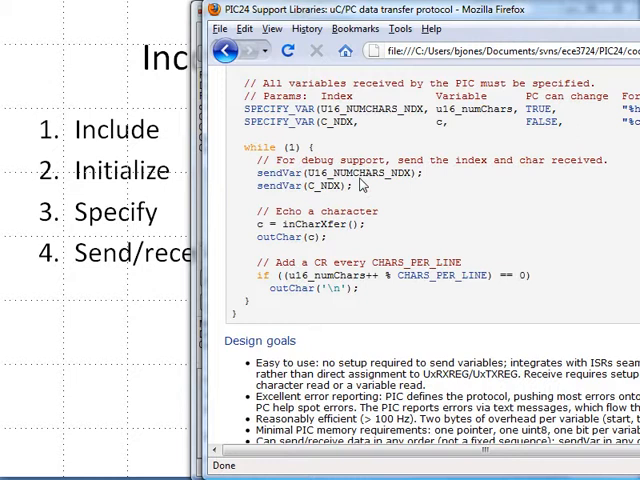
mouse_move(469, 223)
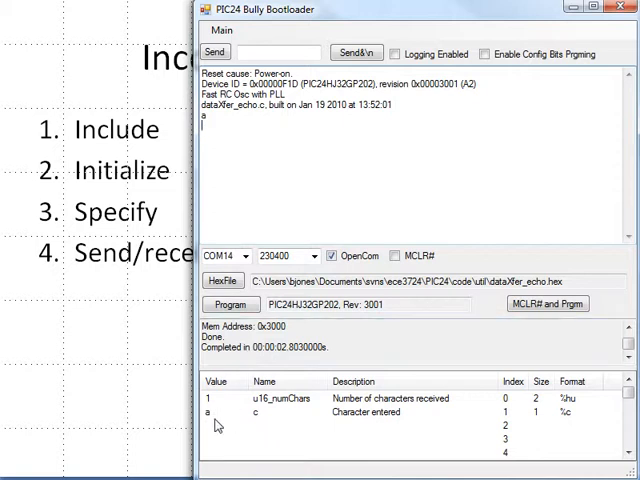
mouse_move(248, 197)
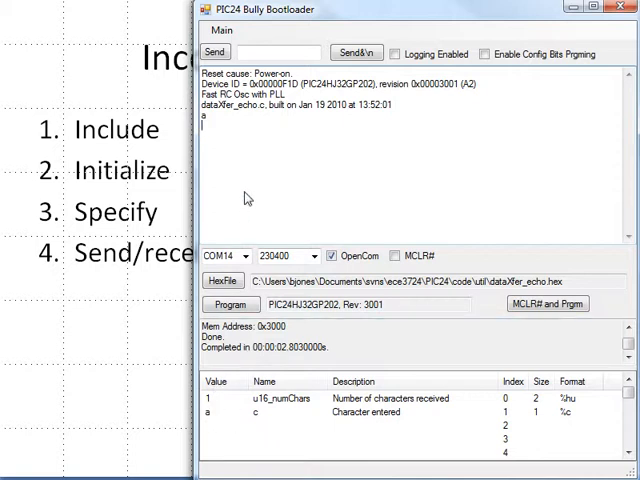